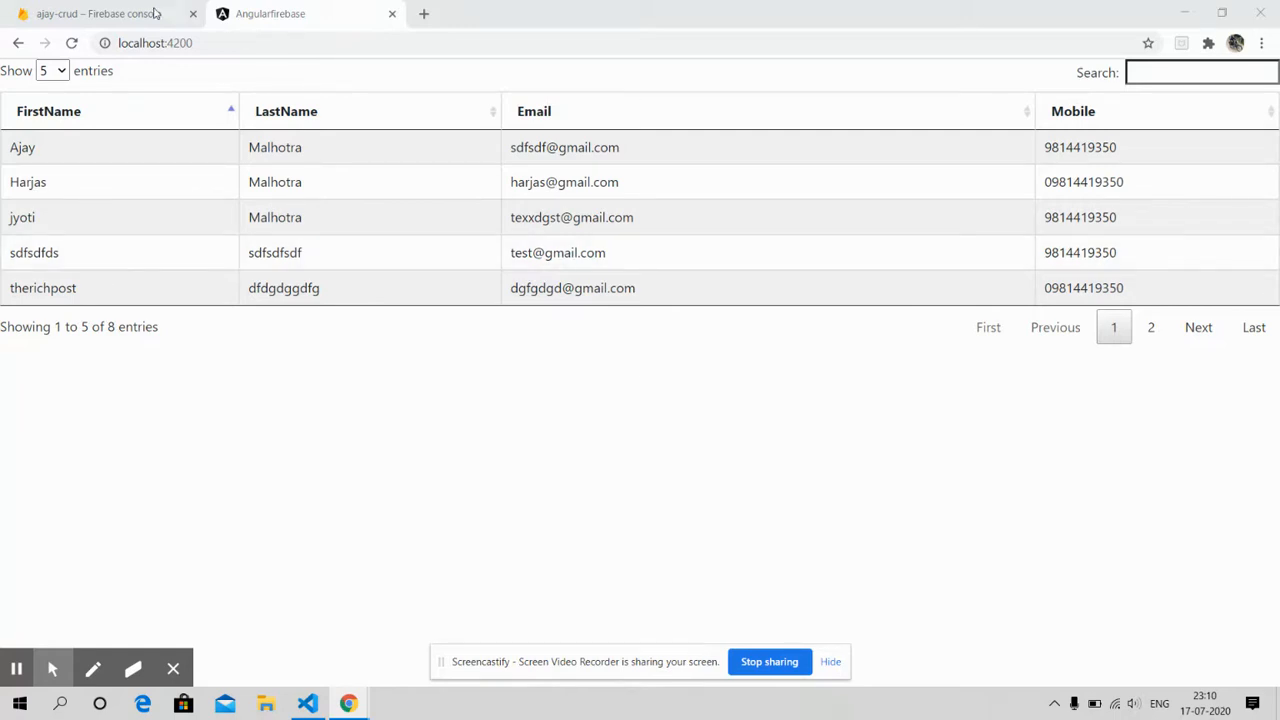
left_click(100, 13)
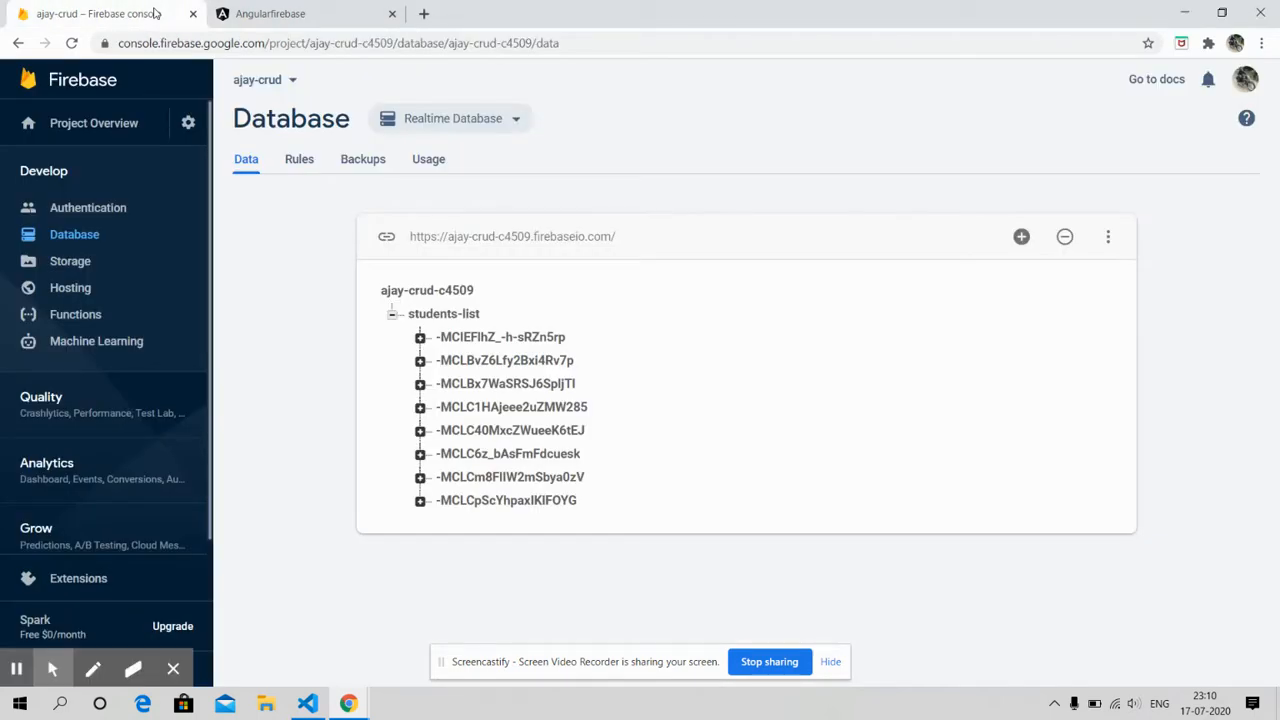
mouse_move(223, 116)
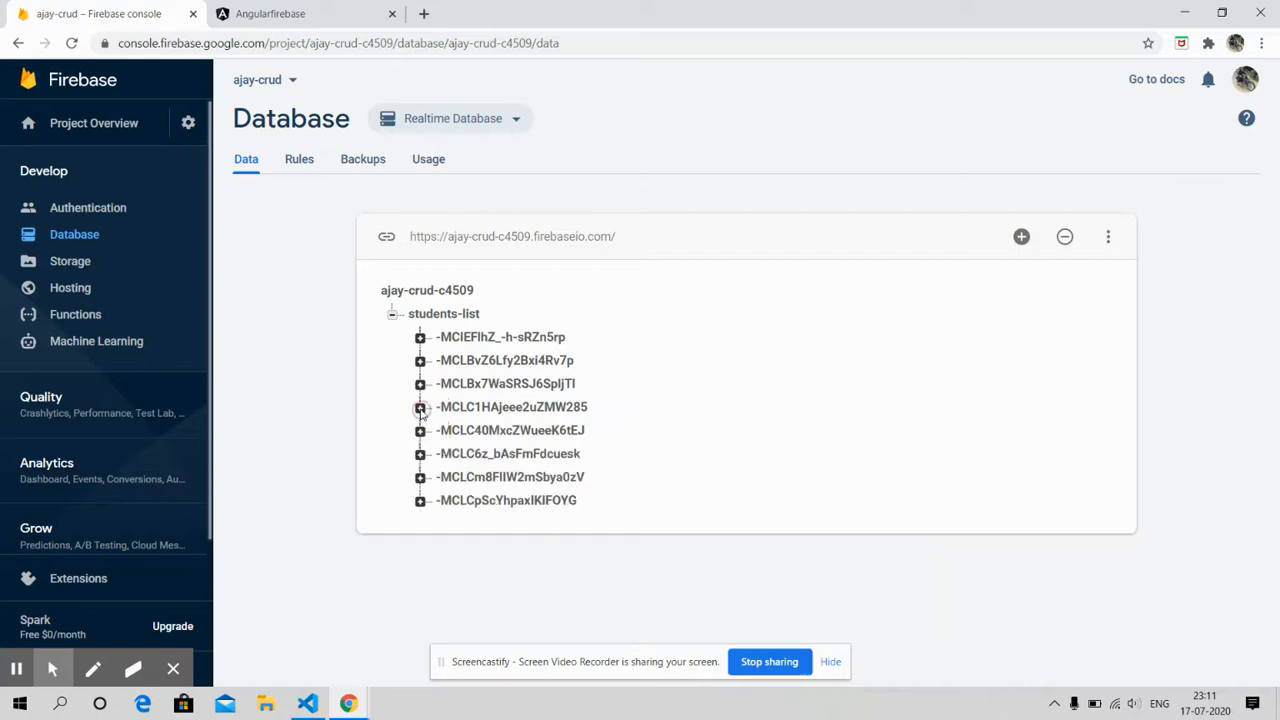
left_click(419, 430)
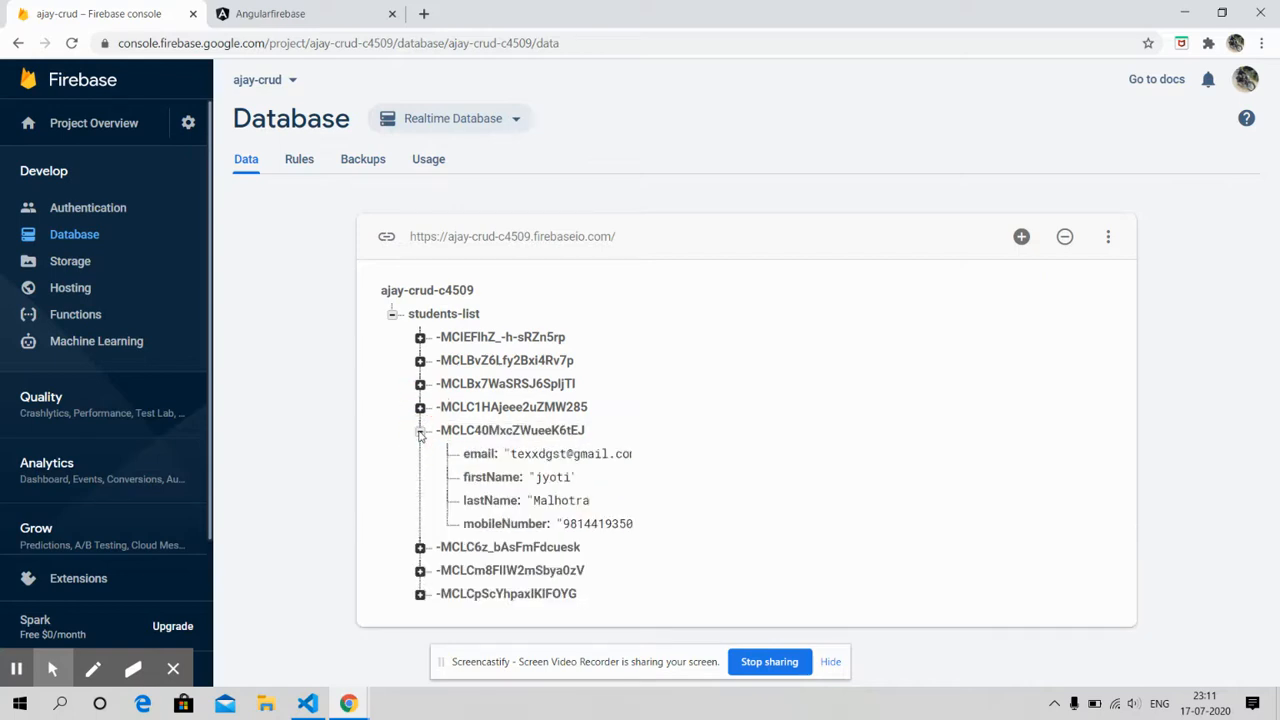
left_click(270, 13)
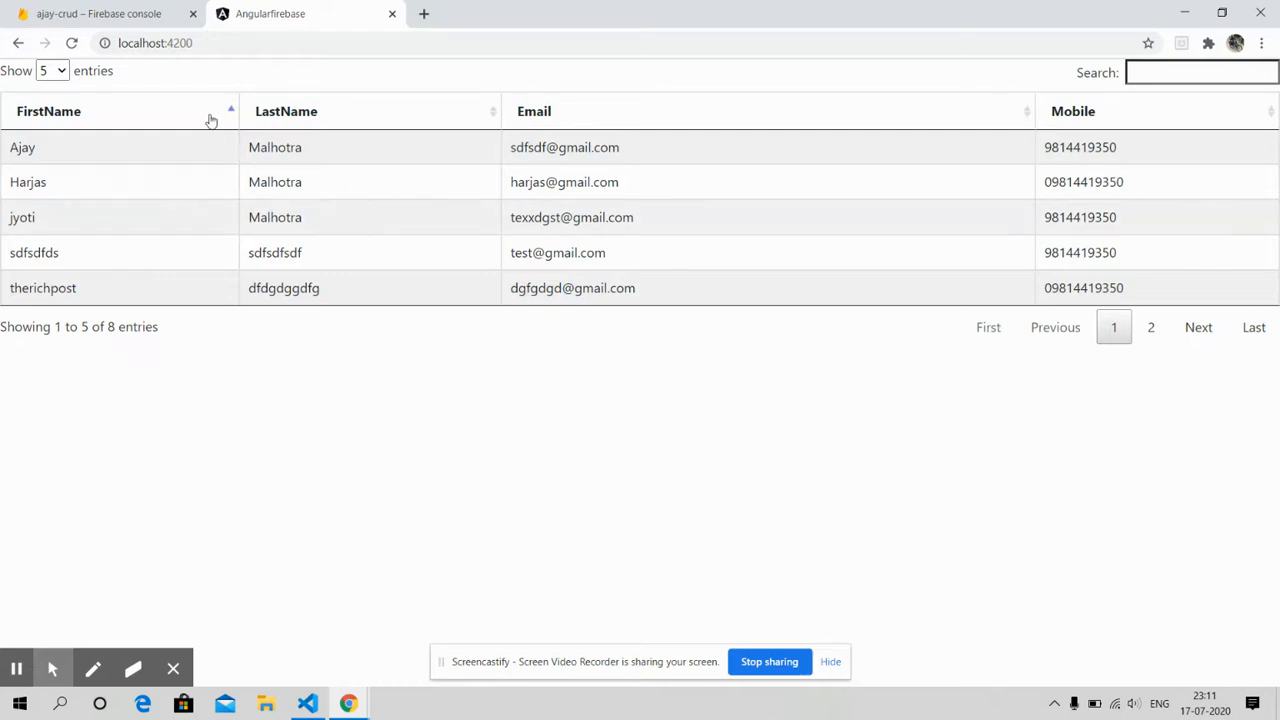
left_click(51, 70)
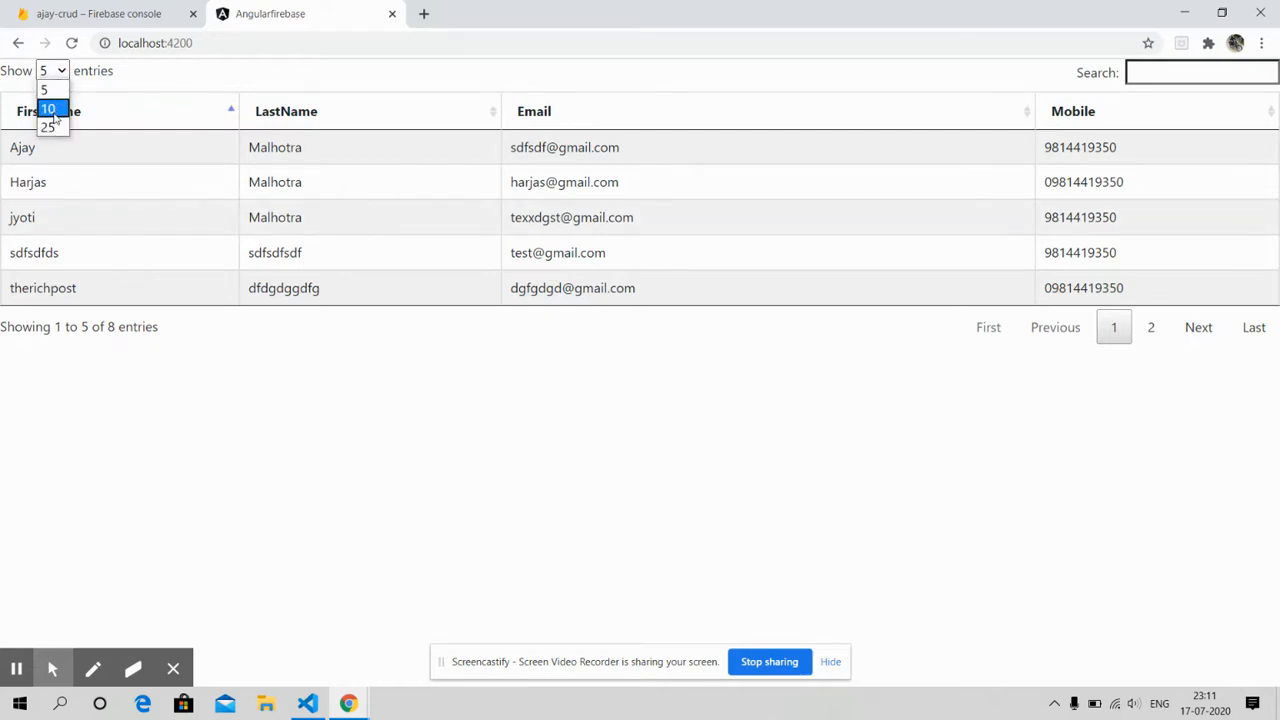
left_click(47, 108)
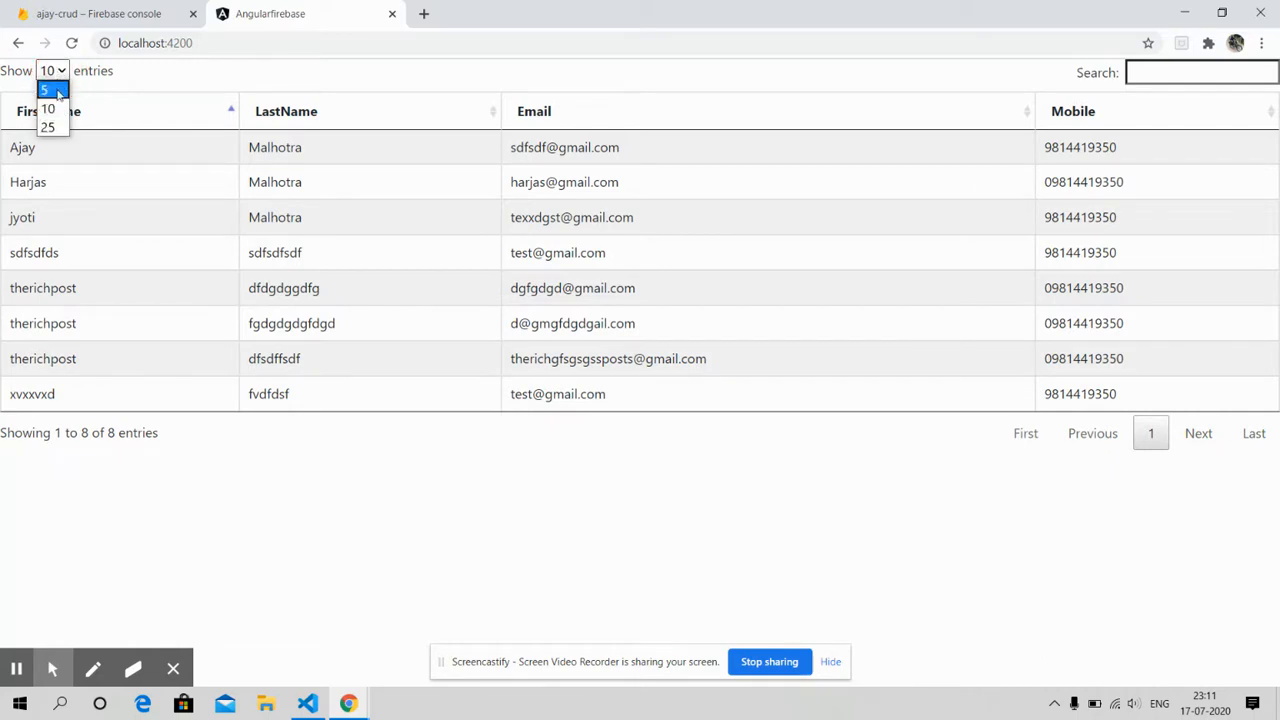
left_click(44, 90)
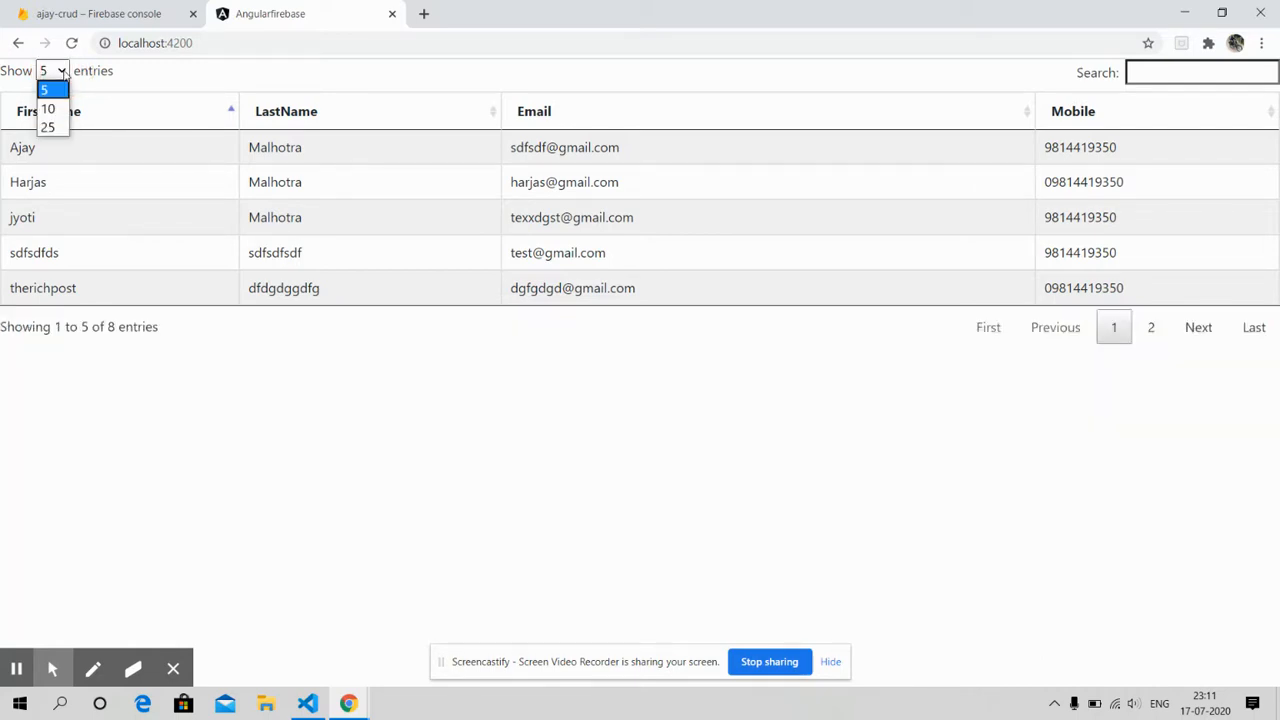
left_click(47, 108)
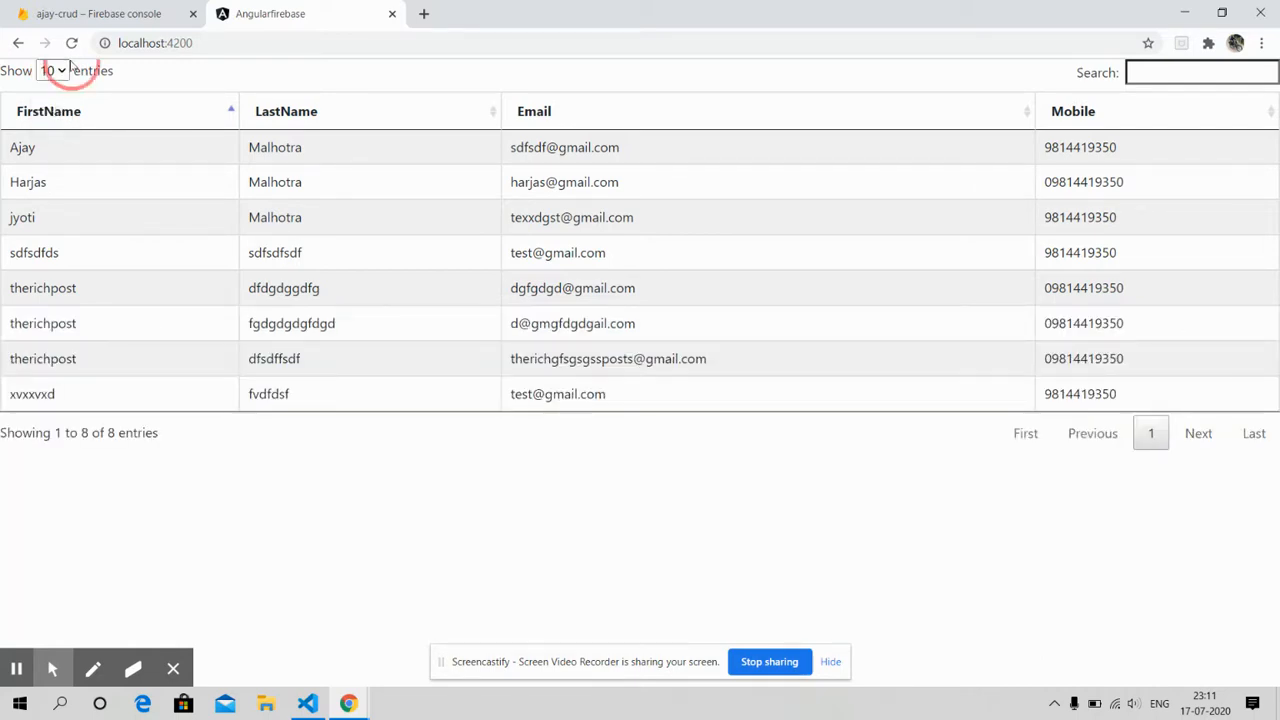
left_click(51, 70)
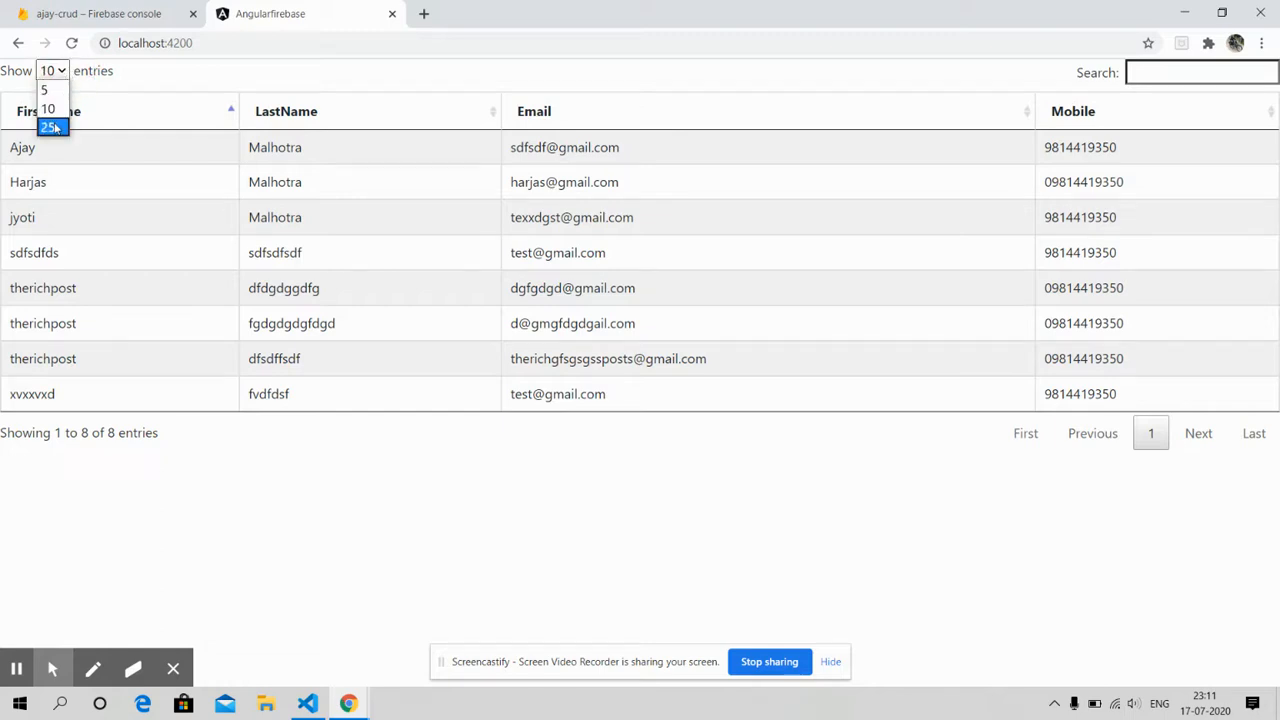
left_click(48, 127)
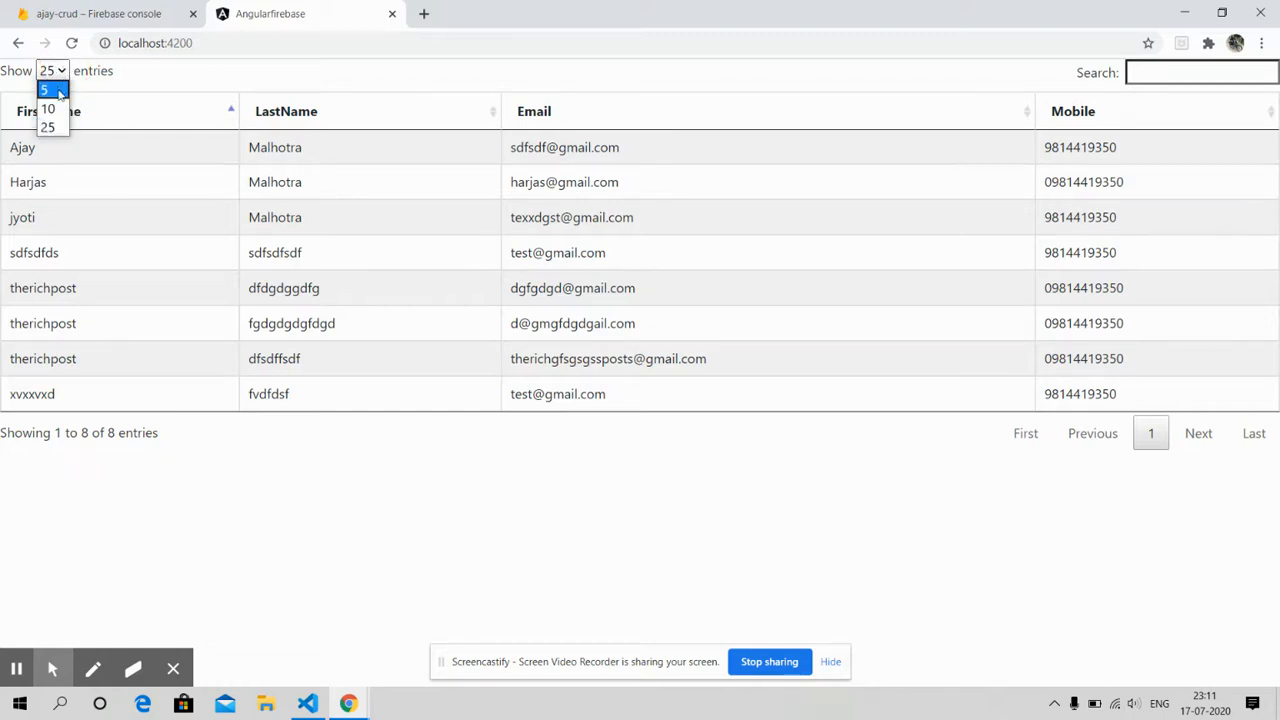
left_click(45, 90)
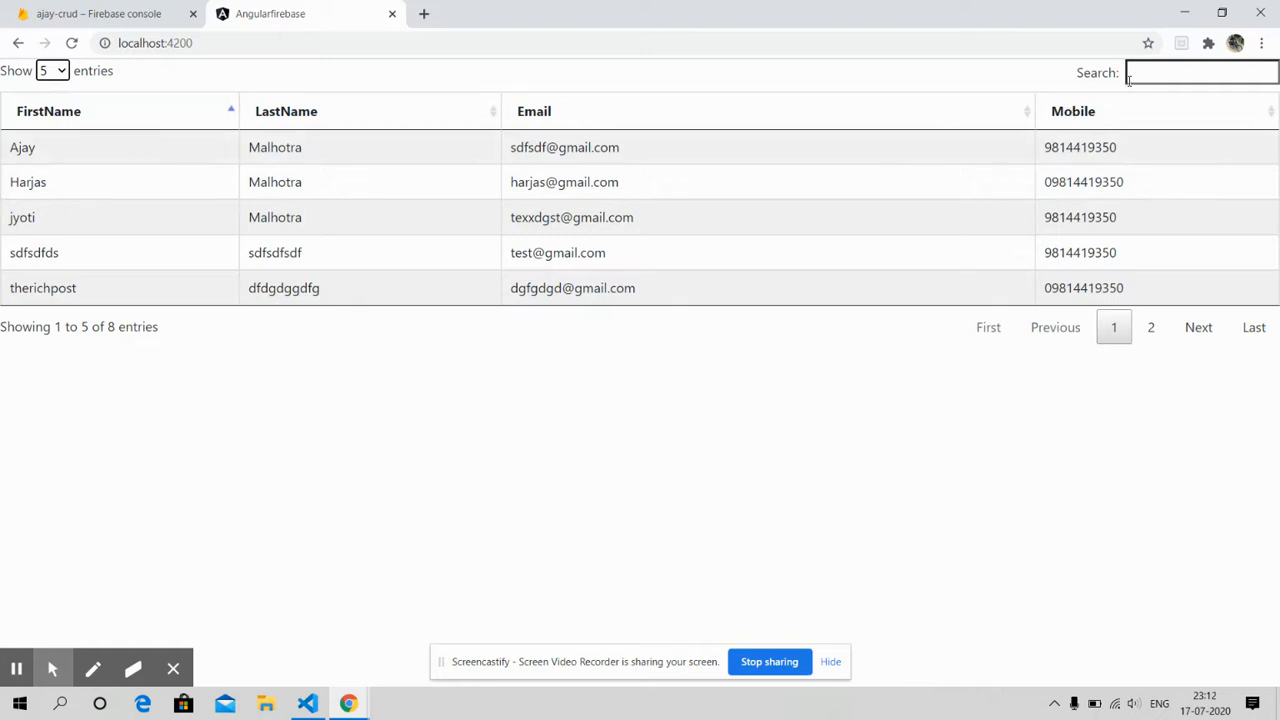
Filter the student table by 'aj' to show only Ajay, then clear the search
type("a")
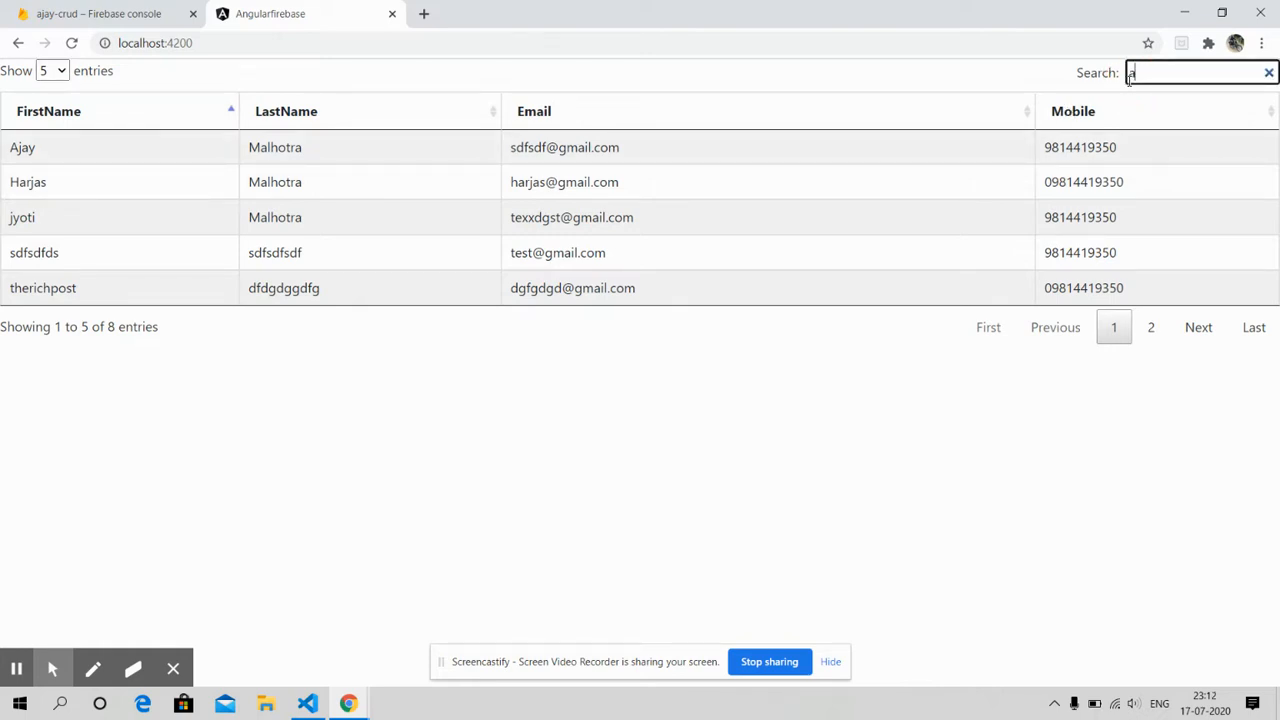
type("j")
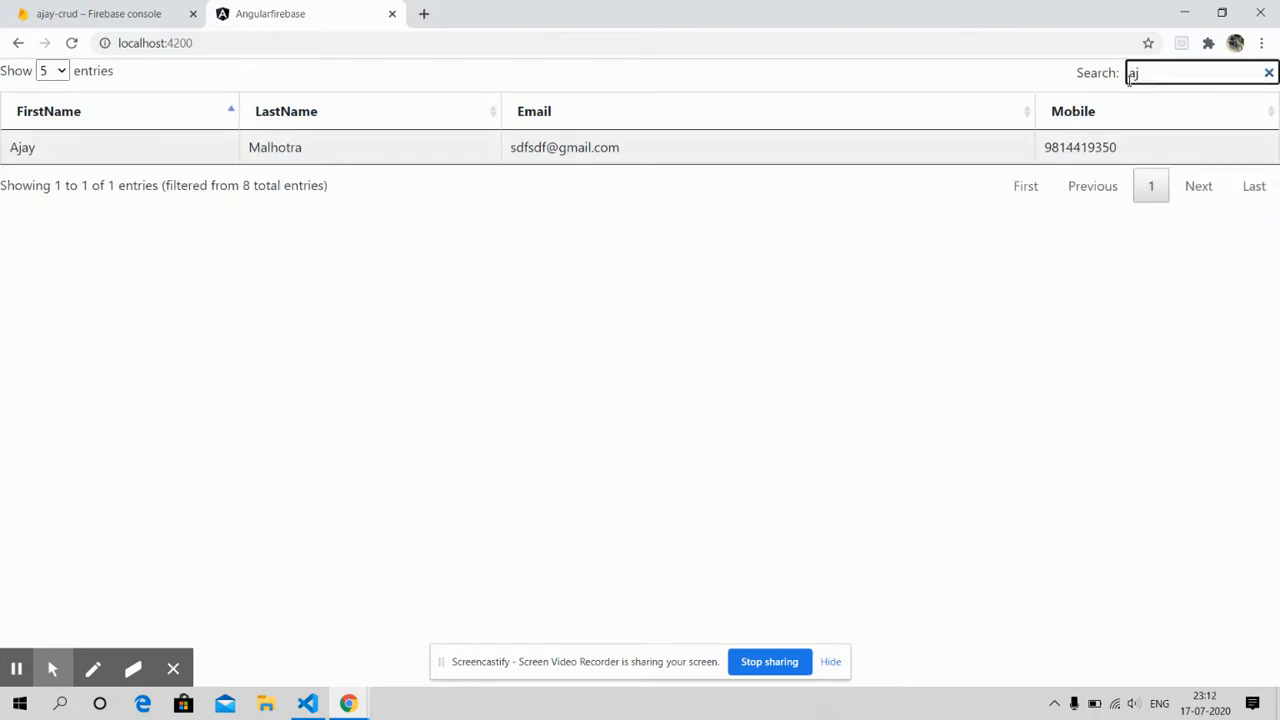
left_click(1269, 72)
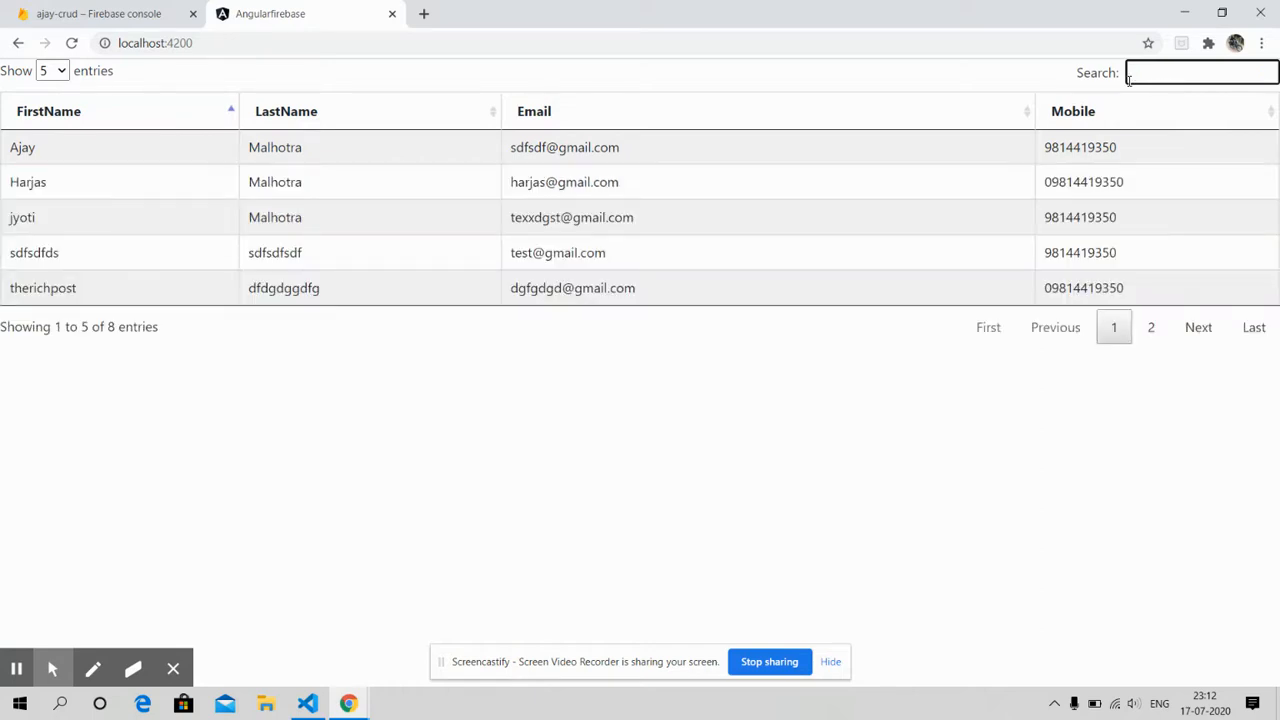
Filter by 'har' for Harjas, clear the search, and return the table to page 1
type("har")
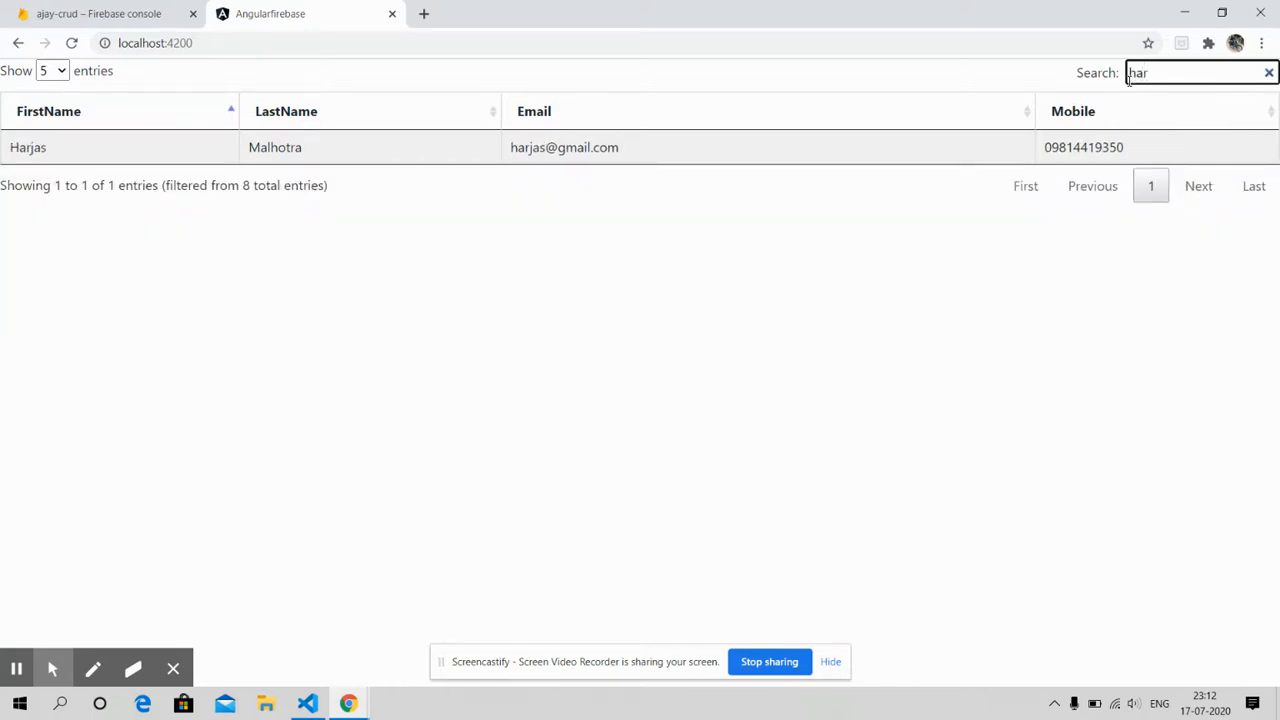
left_click(1268, 72)
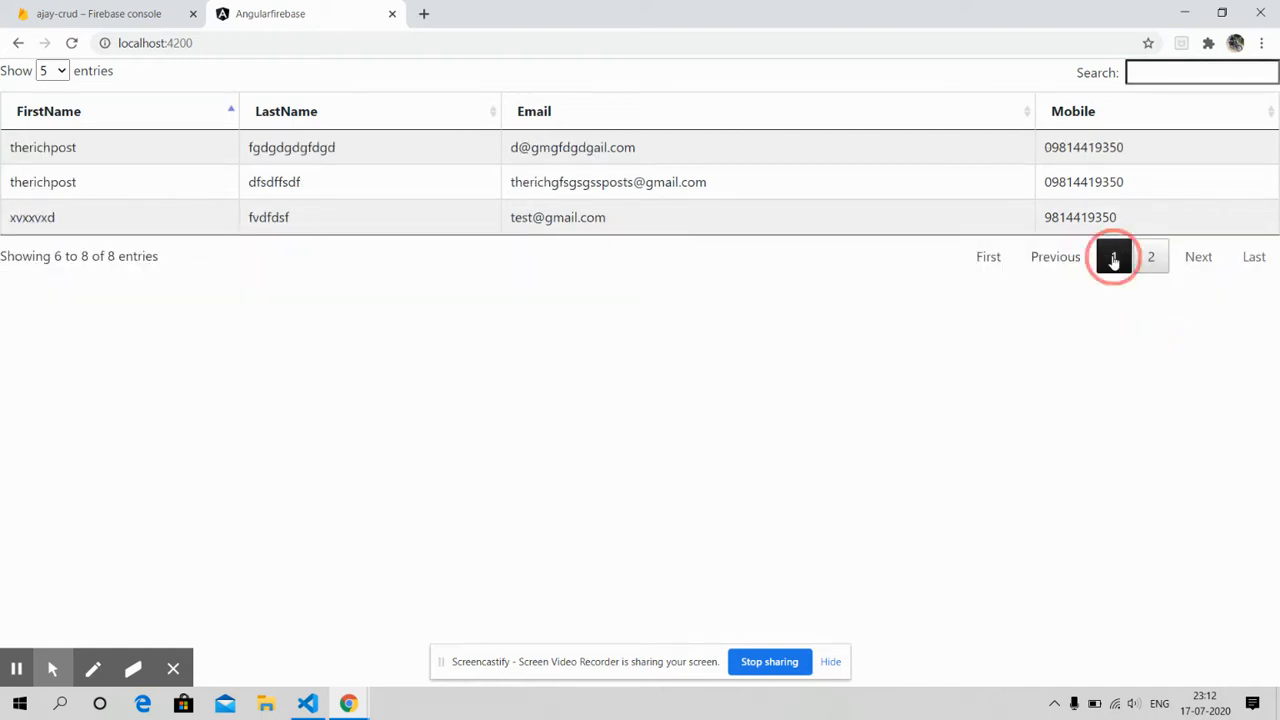
left_click(1113, 256)
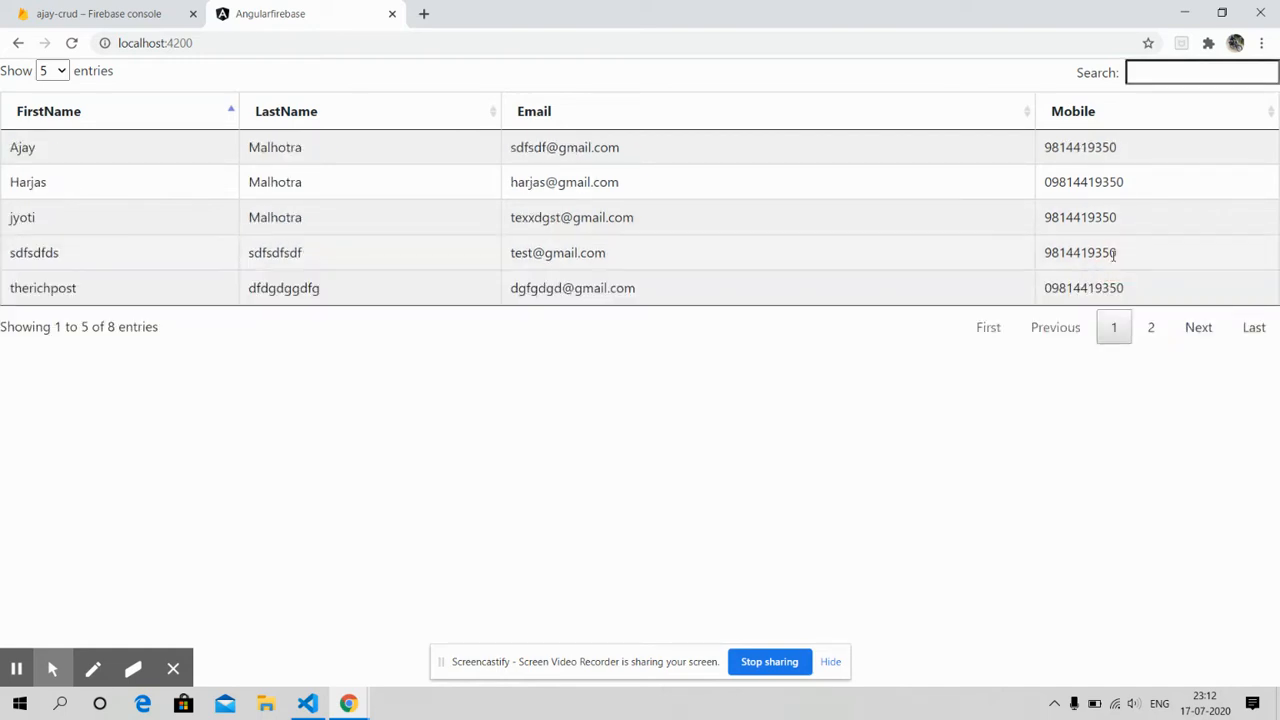